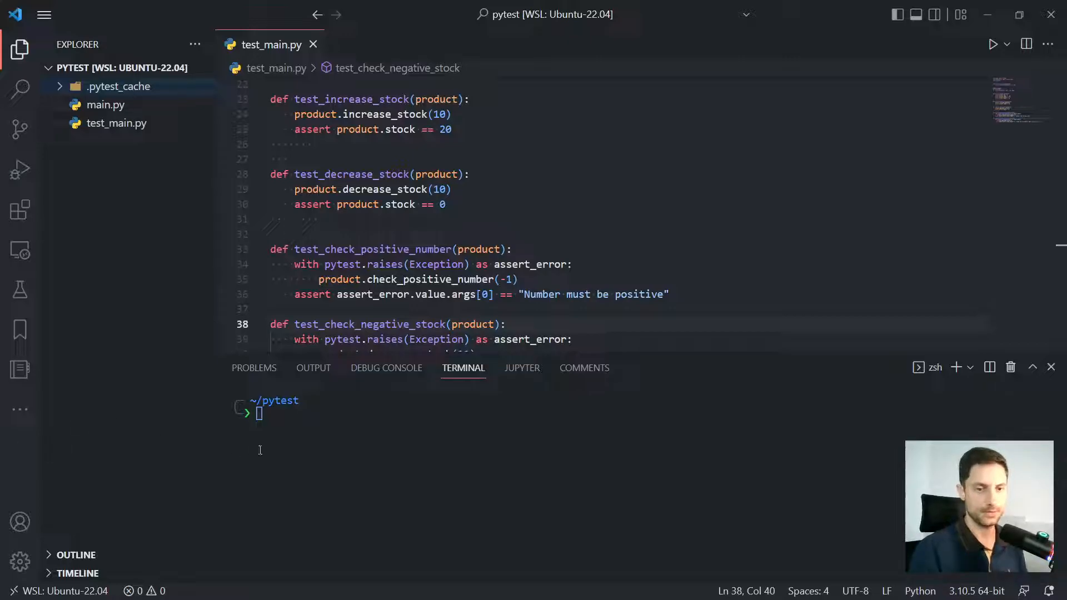
# - Run python -m pytest test_main.py so all 6 tests pass in the terminal
pyautogui.write('pyt')
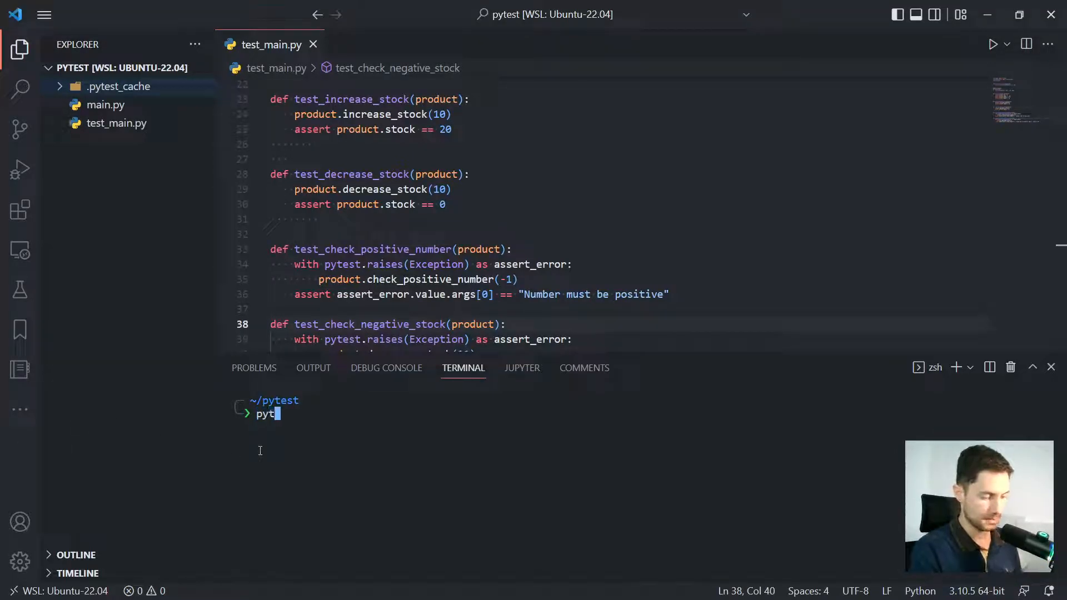
pyautogui.write('h')
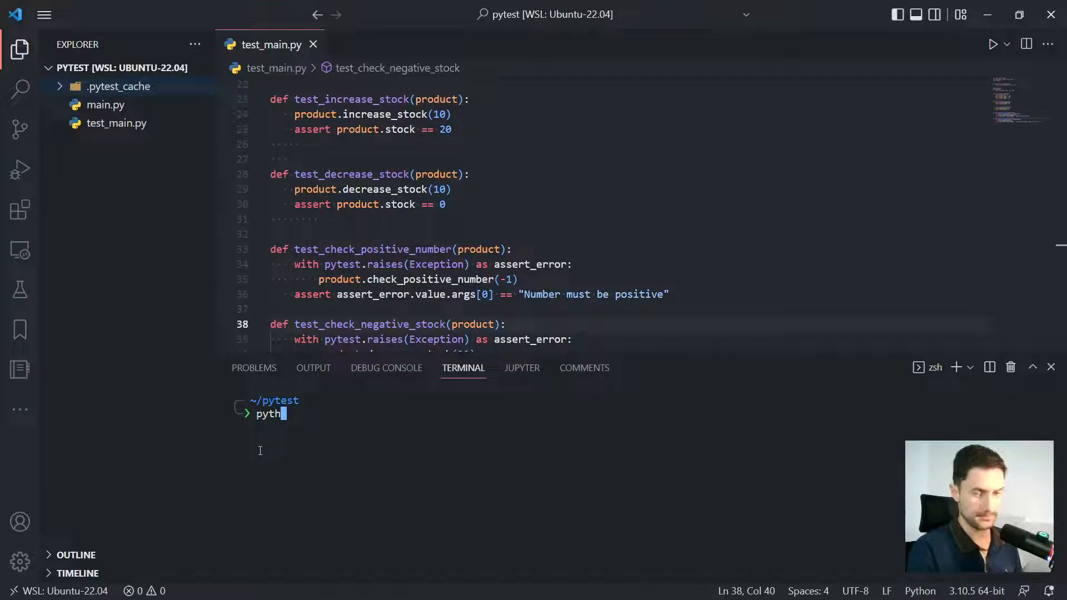
pyautogui.write('on -m')
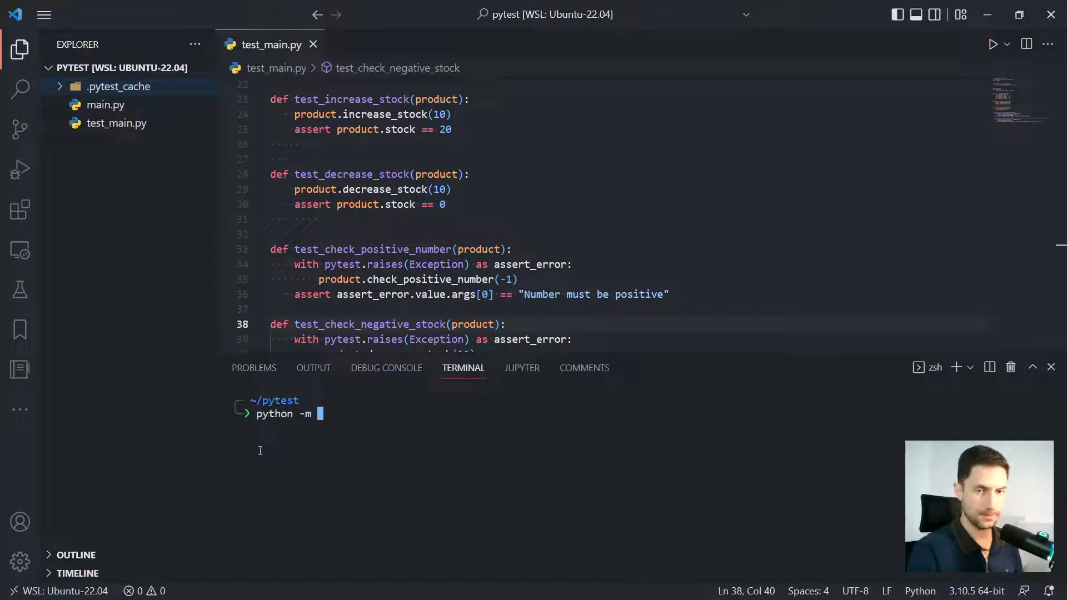
pyautogui.write('pytest')
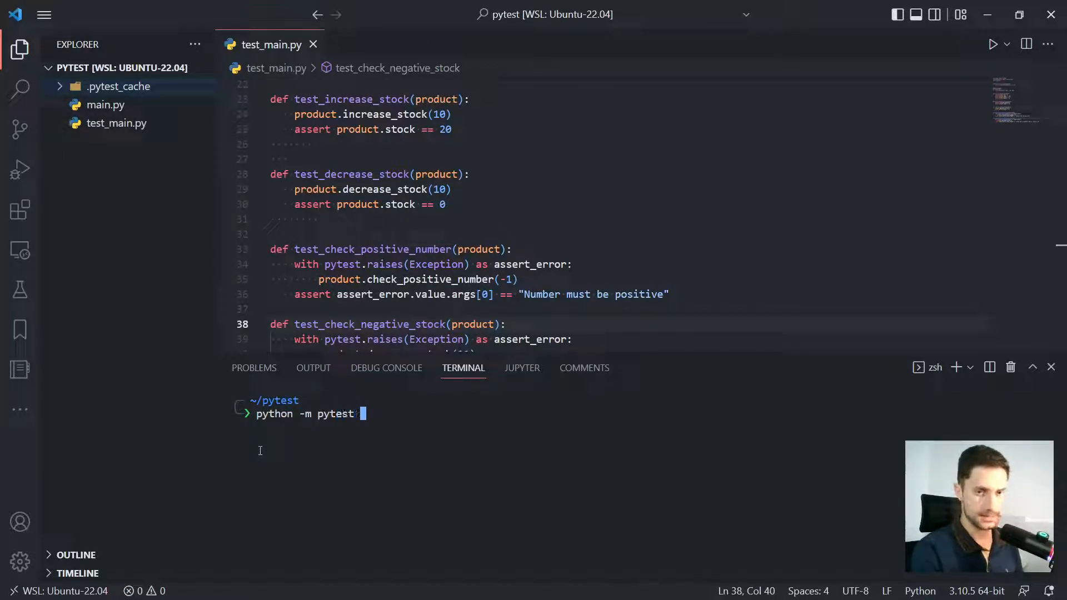
pyautogui.write('test_main.py')
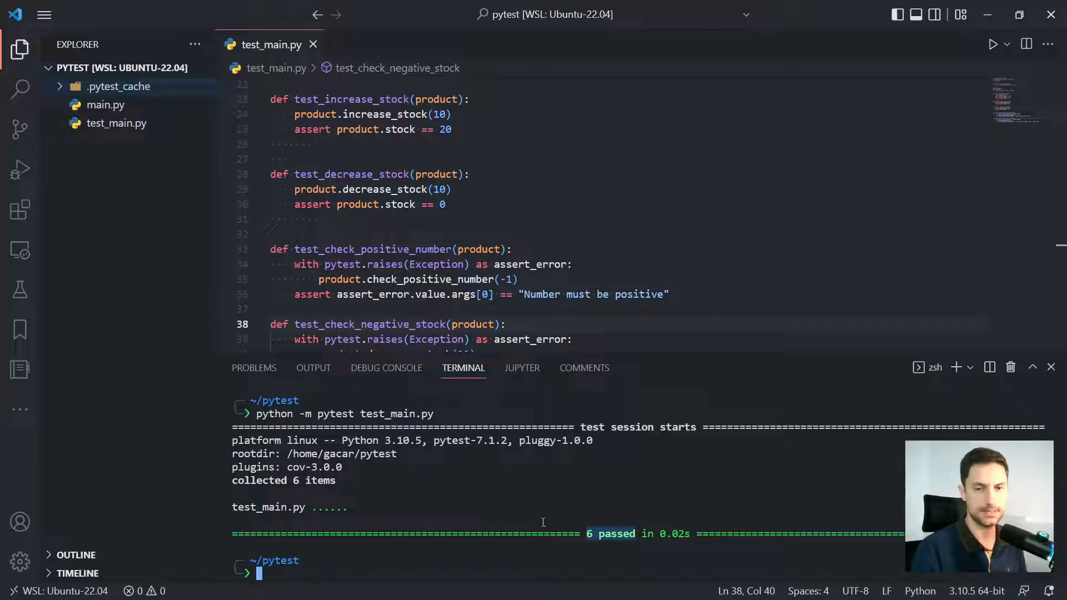
pyautogui.moveTo(607, 515)
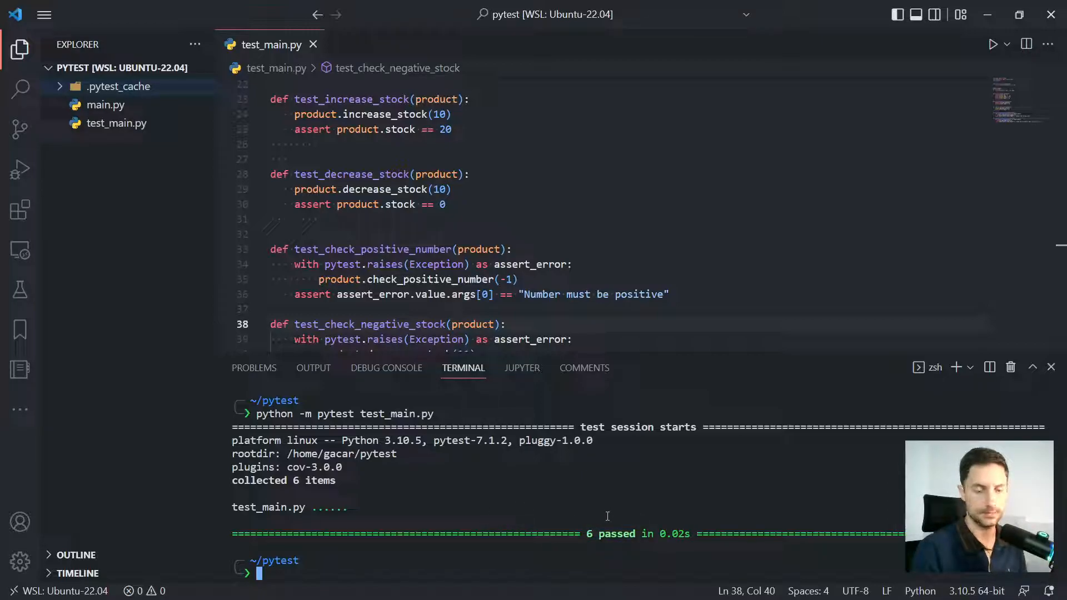
# - Clear the terminal, install pytest-cov with python -m pip install, then clear again
pyautogui.write('clear')
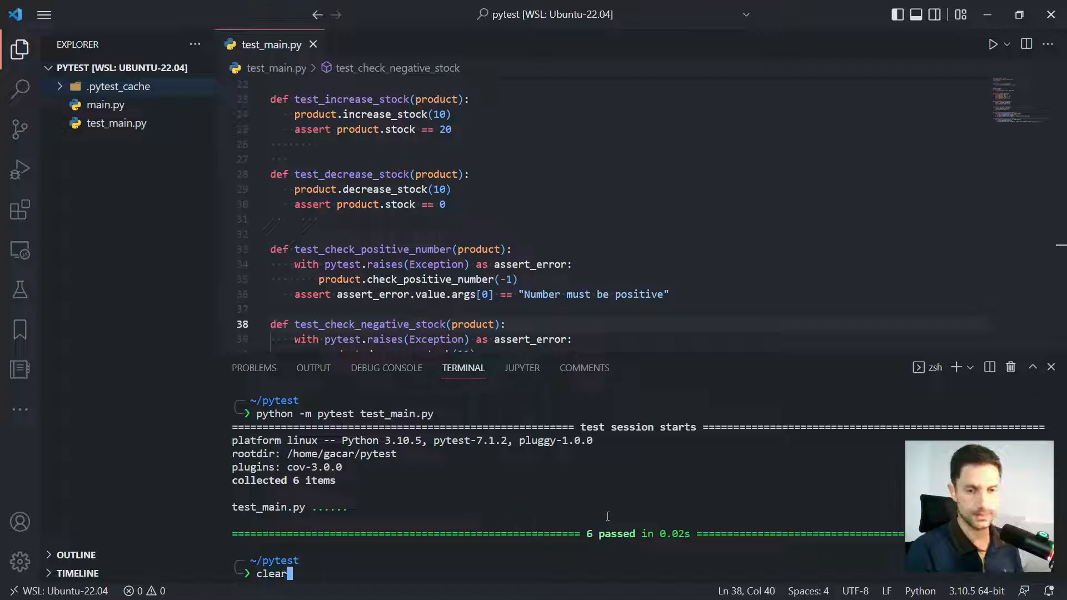
pyautogui.press('Enter')
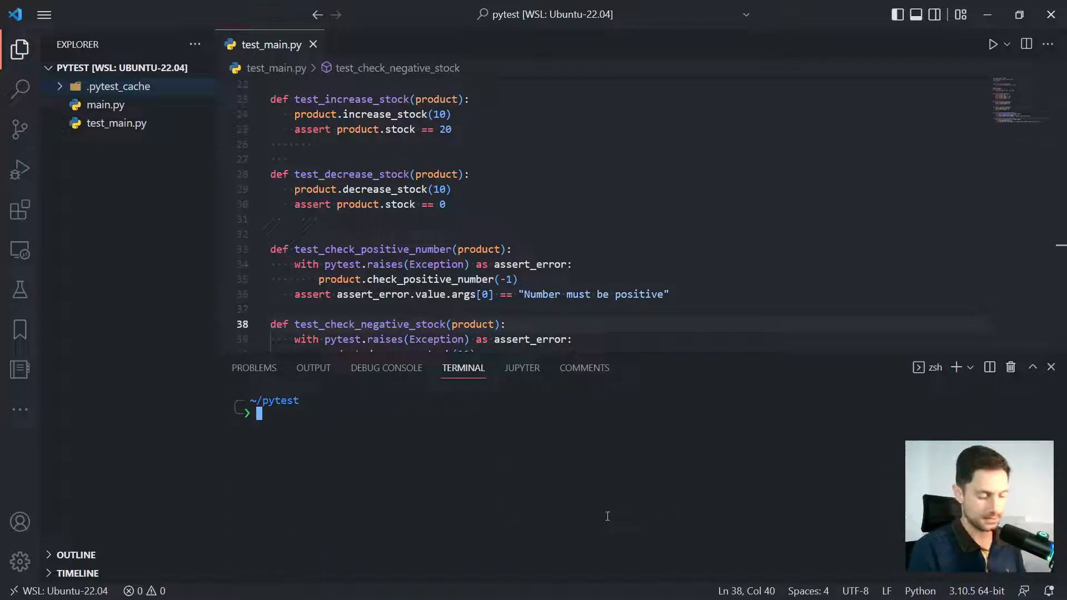
pyautogui.write('python')
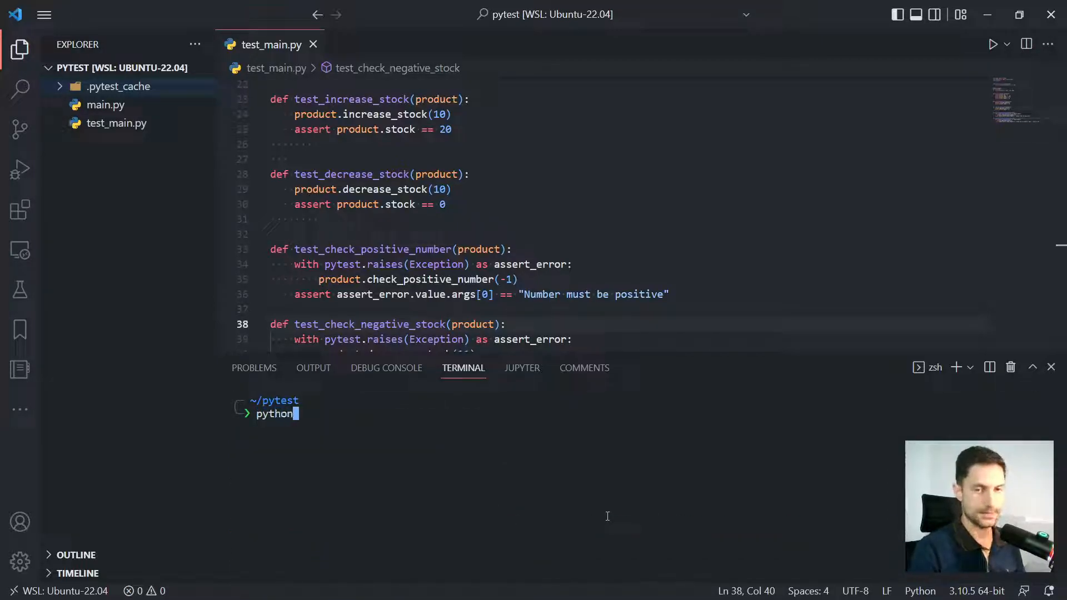
pyautogui.write('-m')
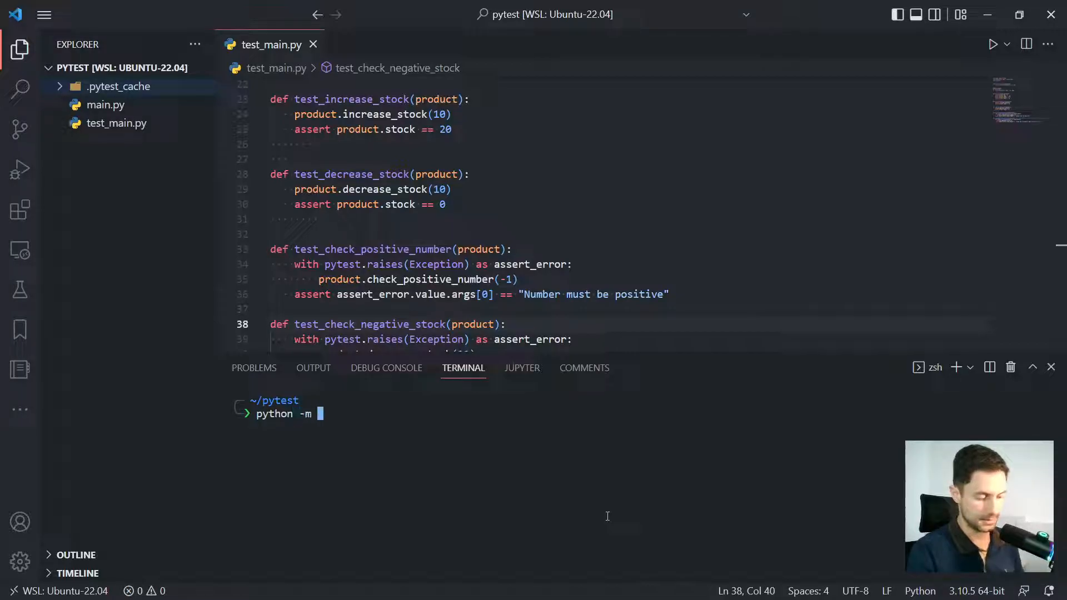
pyautogui.write('pip insta')
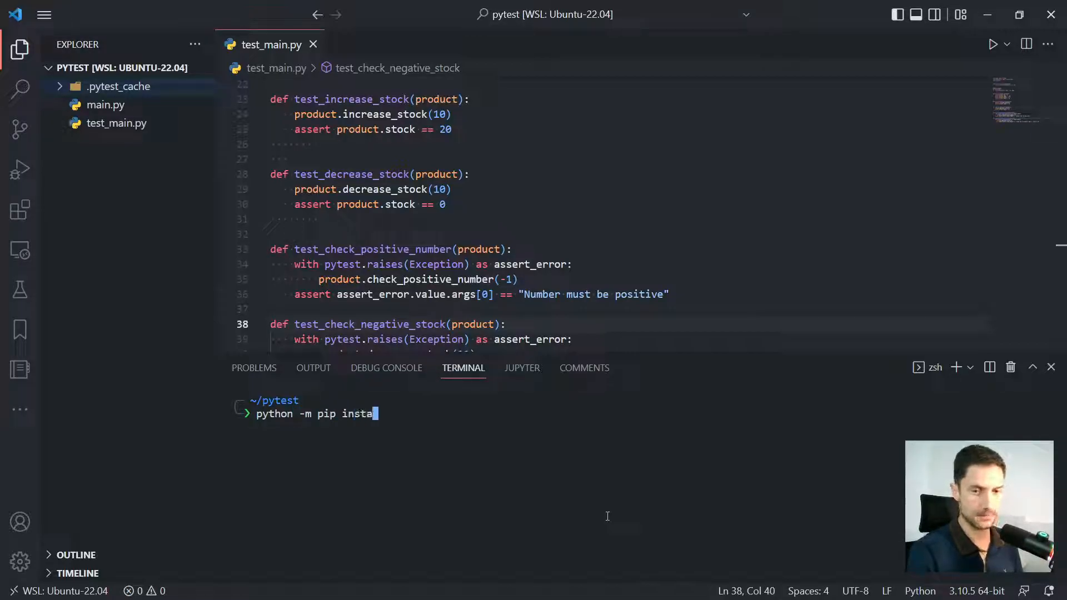
pyautogui.write('ll')
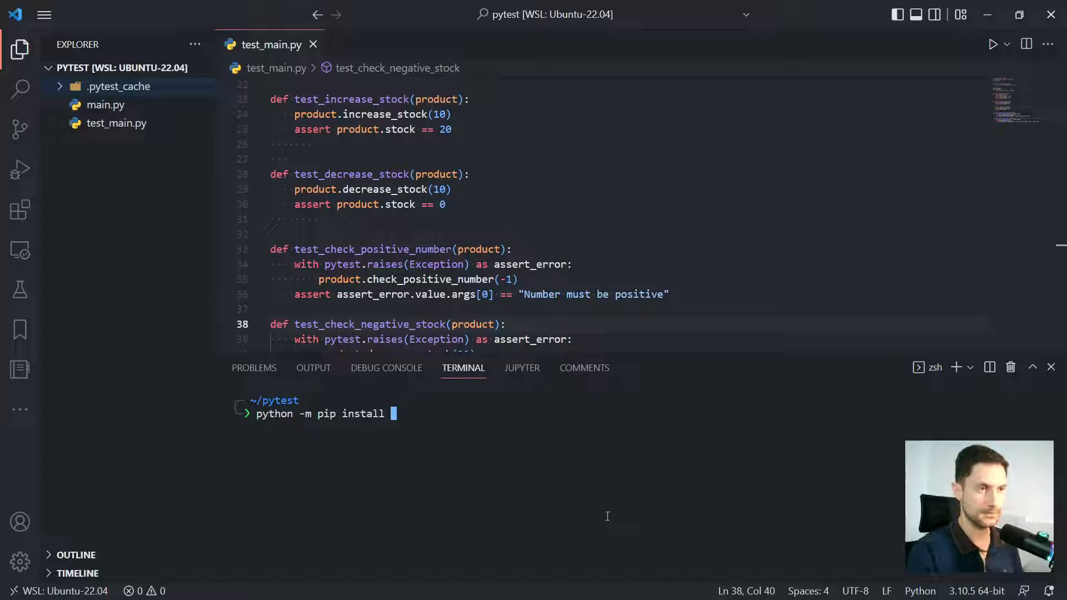
pyautogui.write('pye')
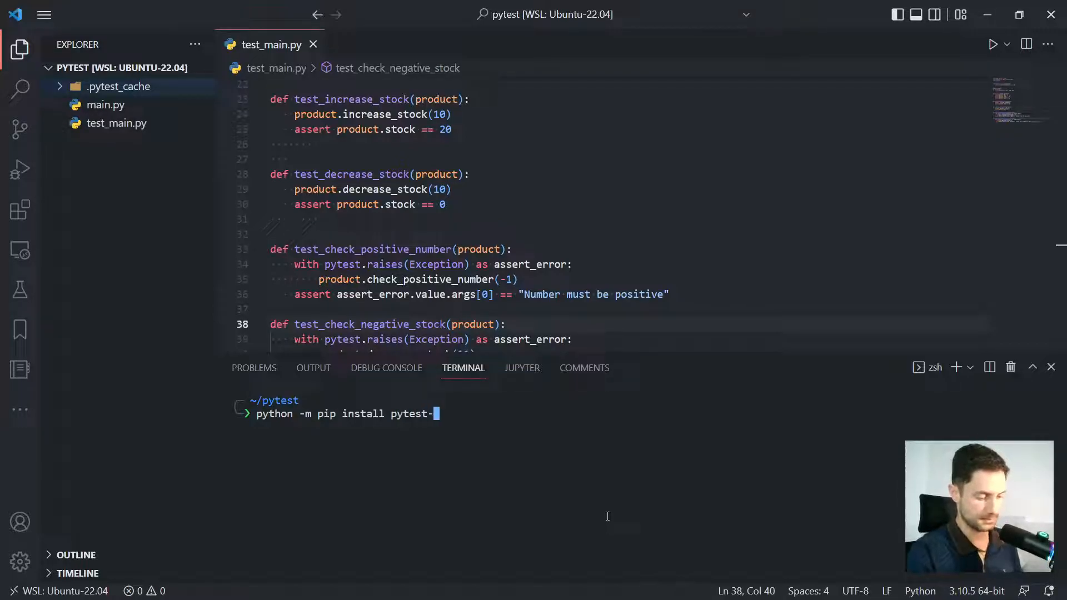
pyautogui.write('cov')
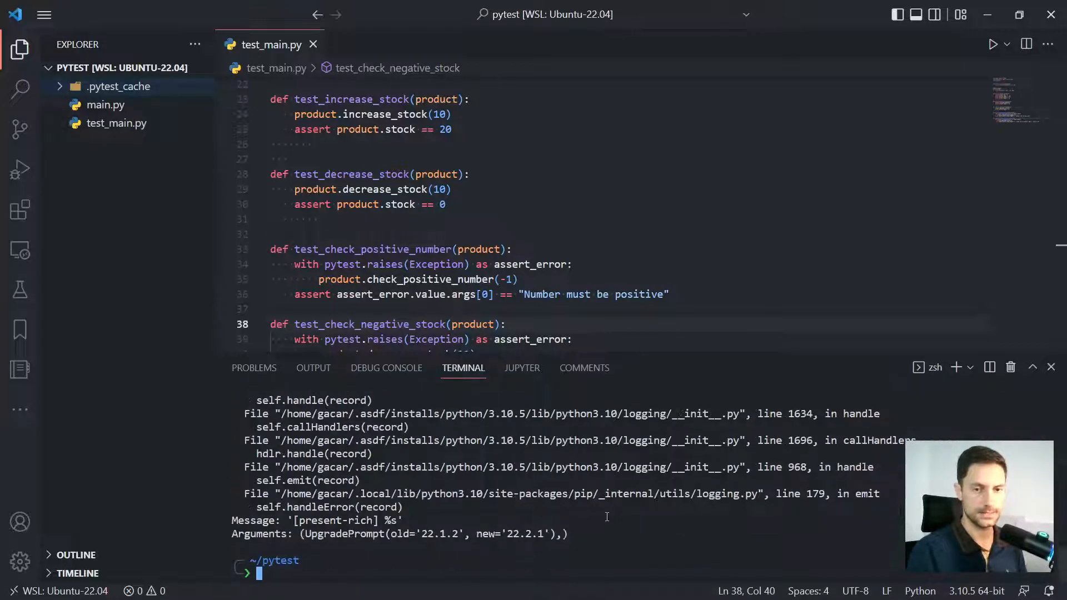
pyautogui.write('clear')
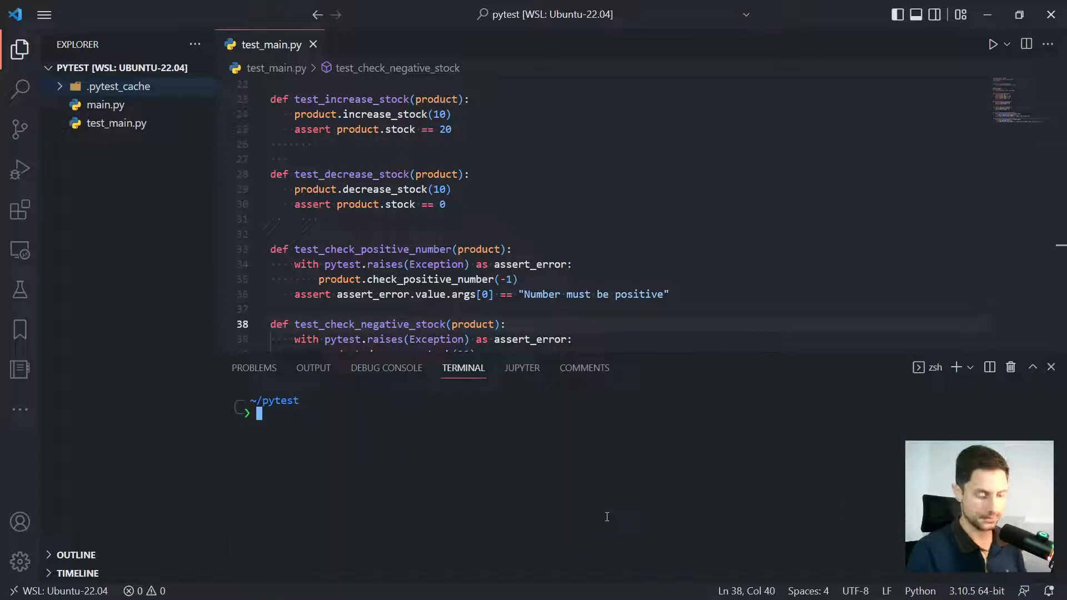
# - Run python -m pytest --cov . to print a coverage table showing 100% for main.py and test_main.py
pyautogui.write('python -')
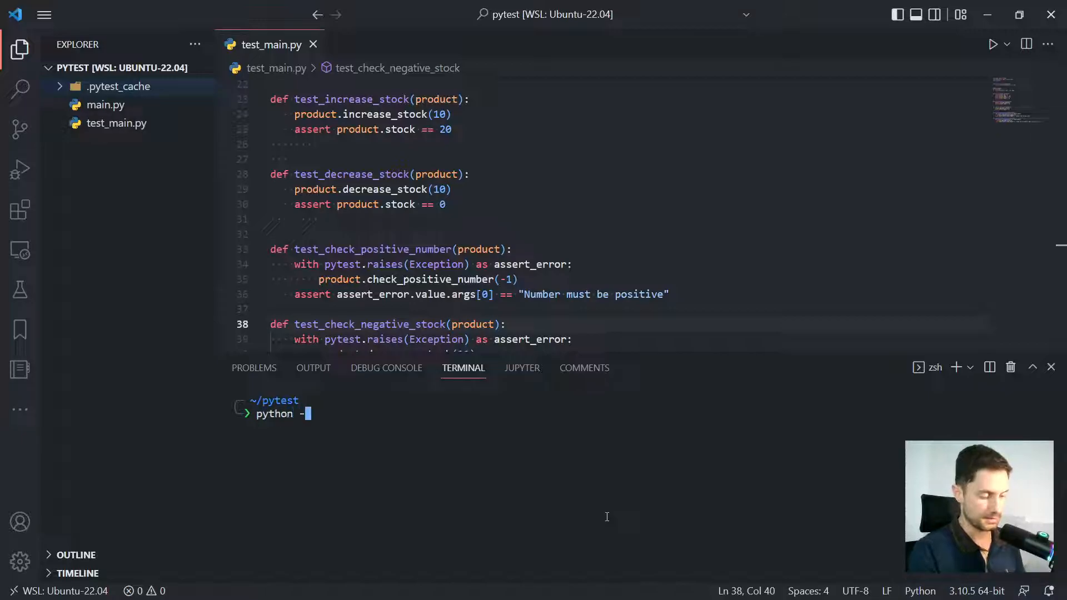
pyautogui.write('m pytest')
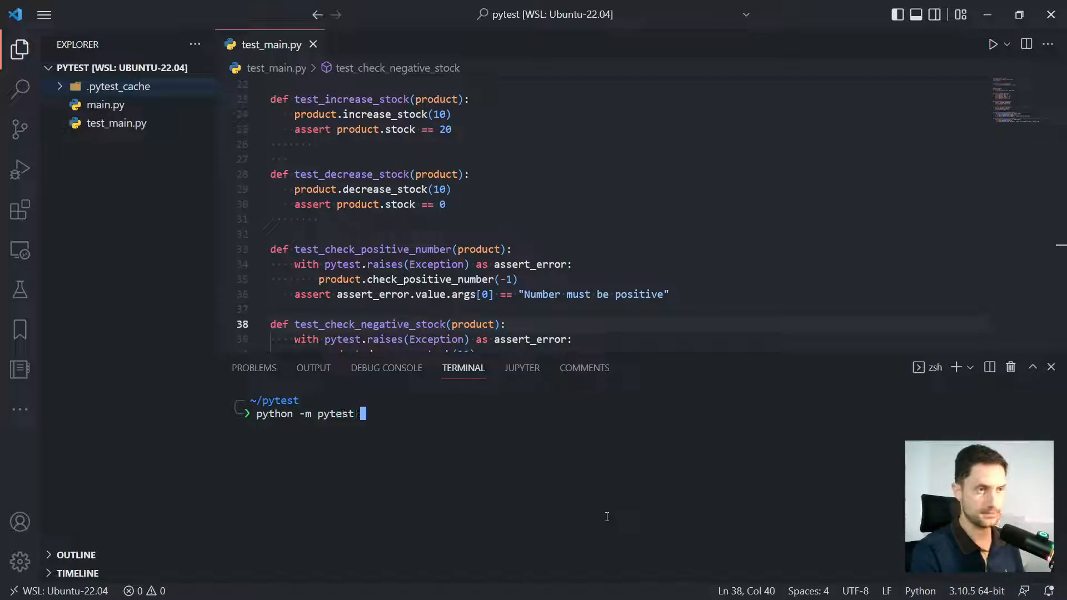
pyautogui.write('--cov')
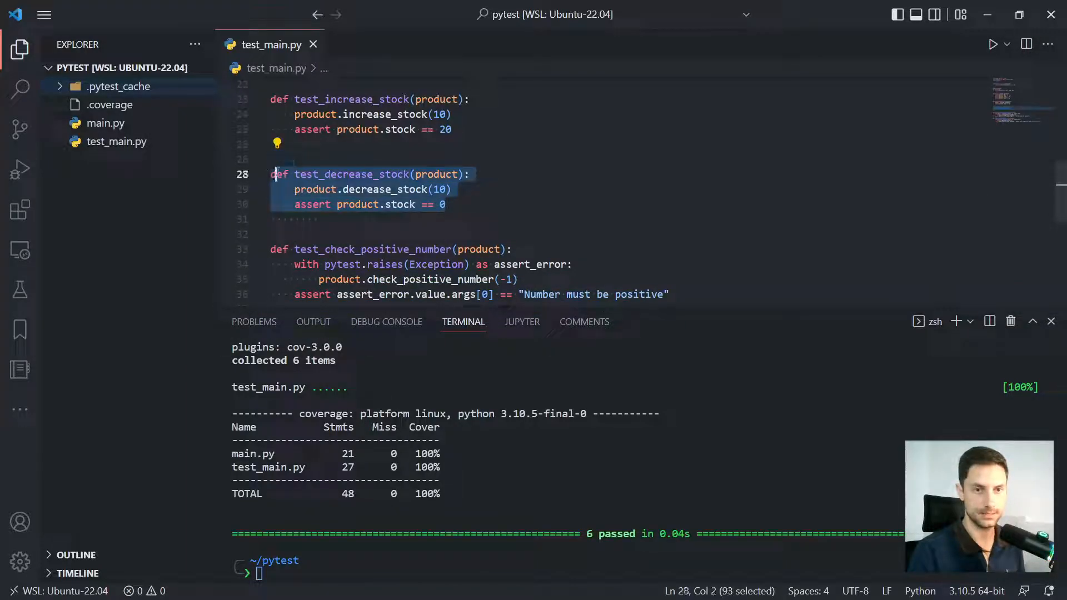
# - Comment out test_decrease_stock, clear the terminal and rerun python -m pytest --cov
pyautogui.press('ctrl+/')
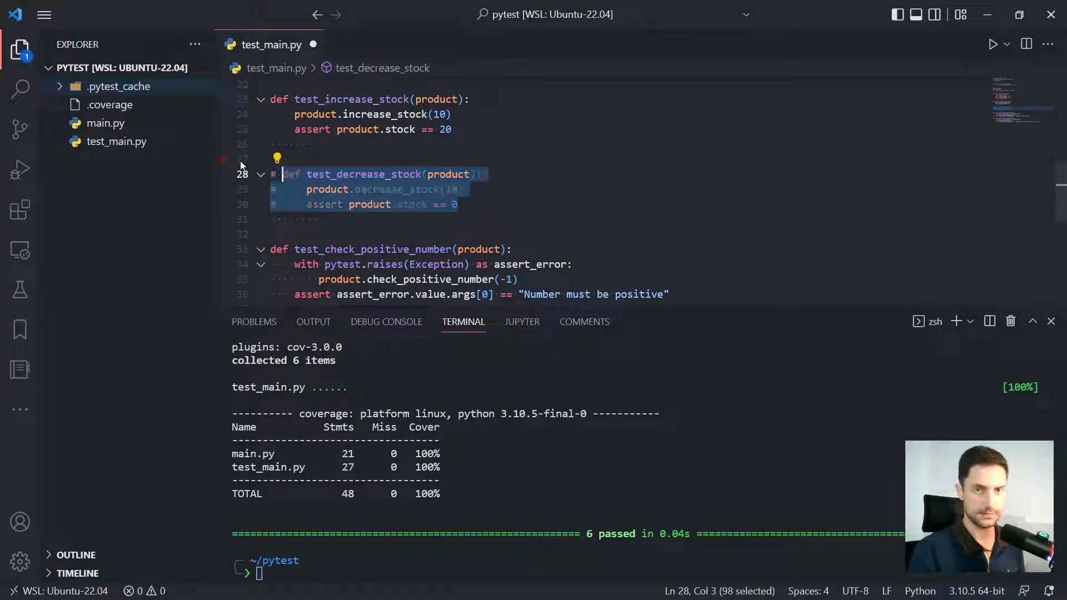
pyautogui.write('clear')
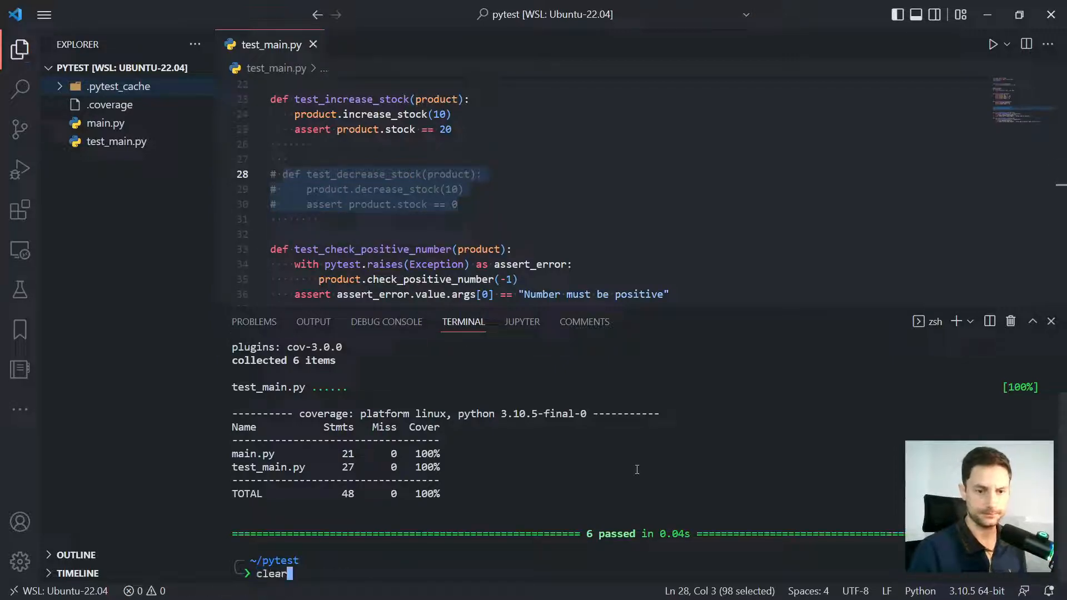
pyautogui.write('python -m pytest --cov .')
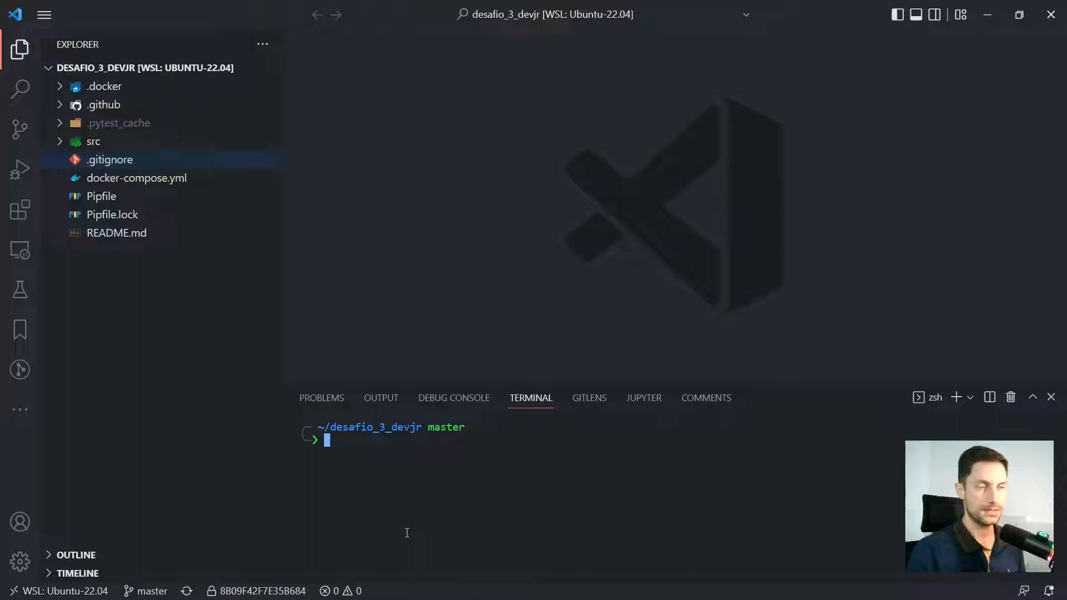
# - Run python -m pytest --cov-report html --cov . to write an HTML report to htmlcov
pyautogui.write('python')
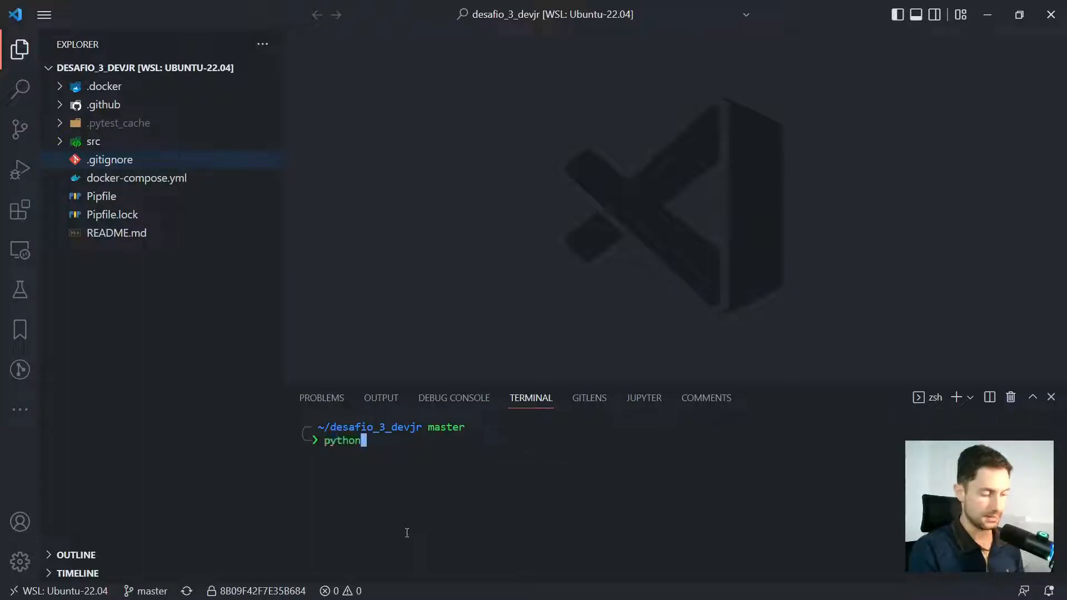
pyautogui.write('-m pytest --cov-report html --cov .')
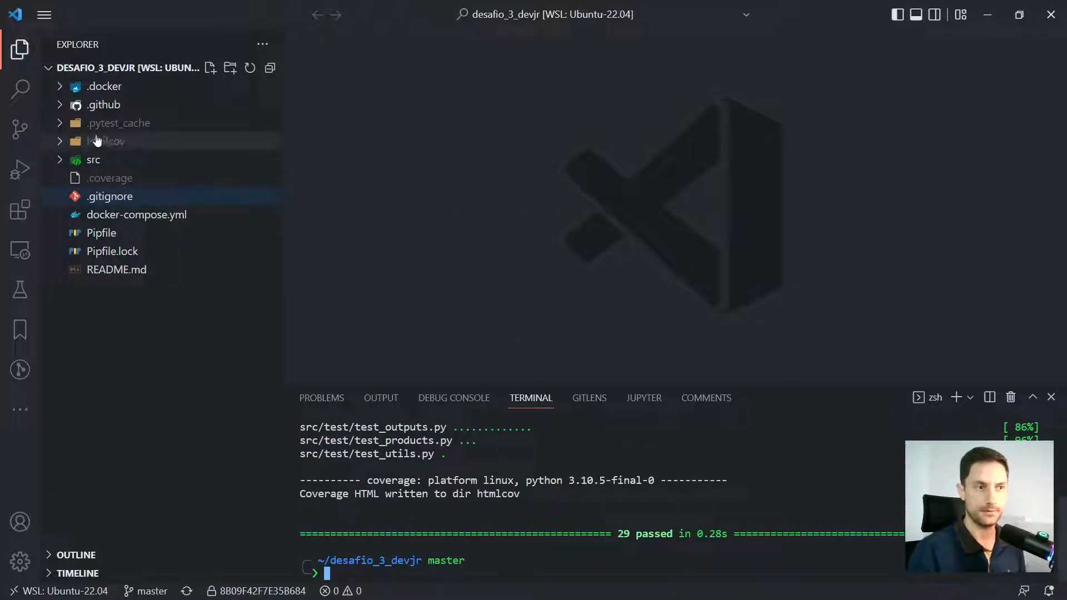
# - Expand the htmlcov folder's report and go into the coverage details for src/inputs.py
pyautogui.click(107, 142)
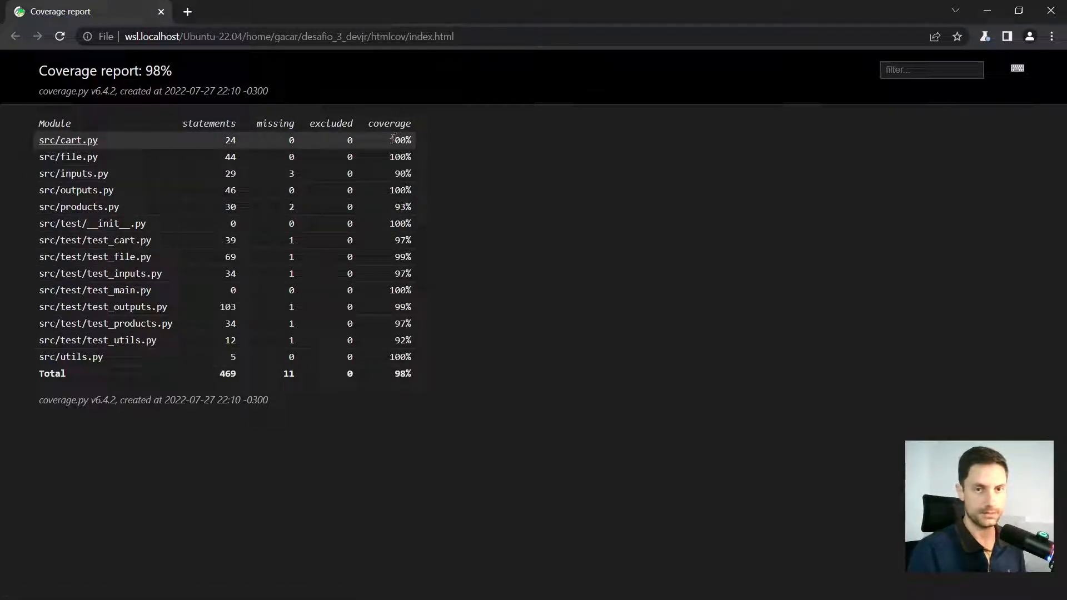
pyautogui.moveTo(73, 173)
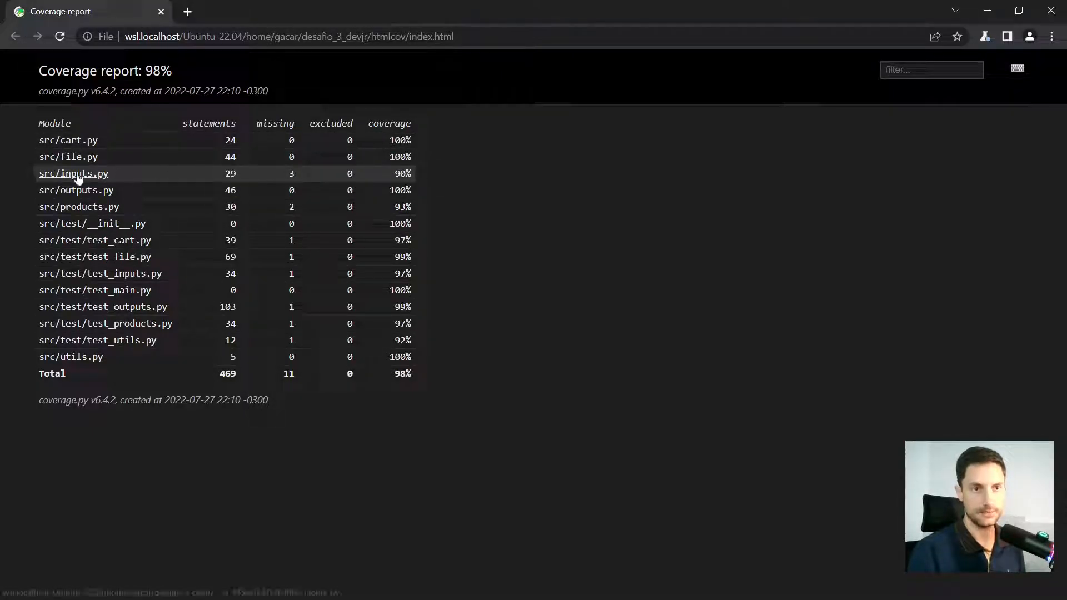
pyautogui.click(73, 173)
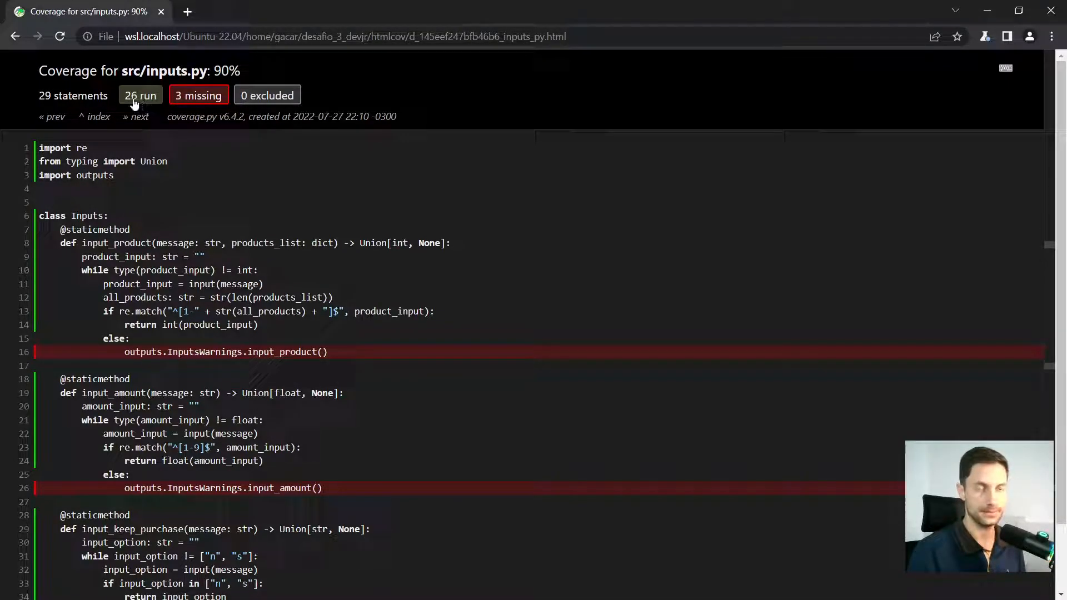
# - Scroll through inputs.py's three uncovered lines, then go back to the report index
pyautogui.click(197, 95)
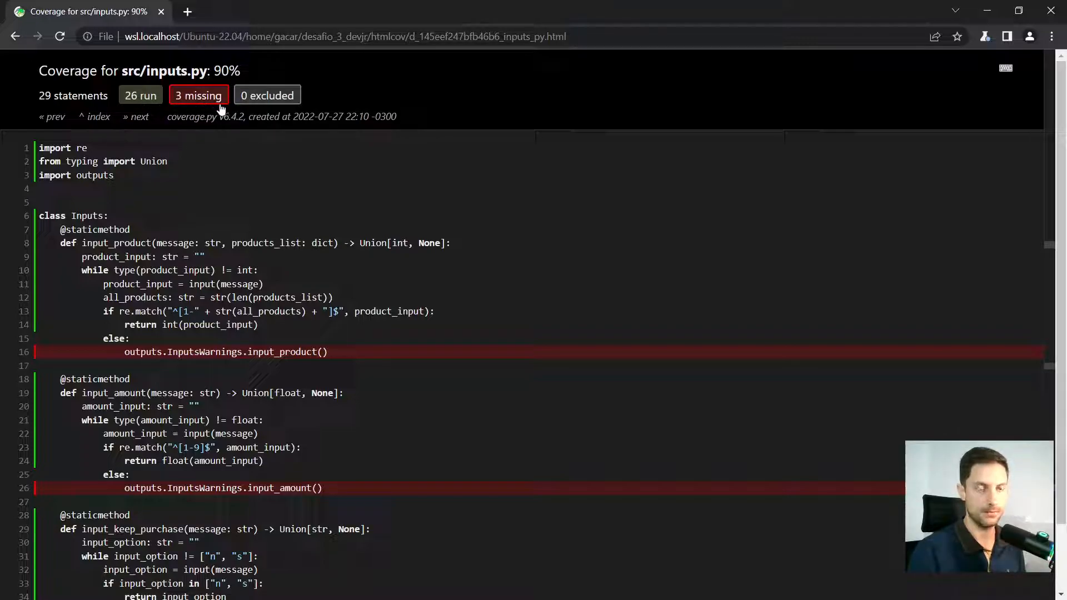
pyautogui.scroll(-3)
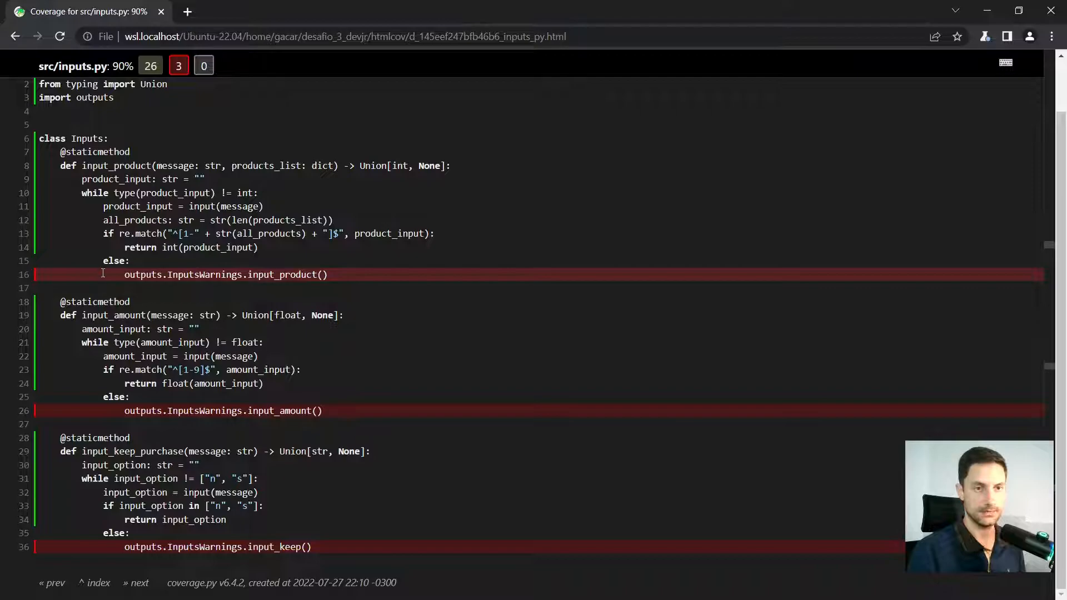
pyautogui.moveTo(361, 315)
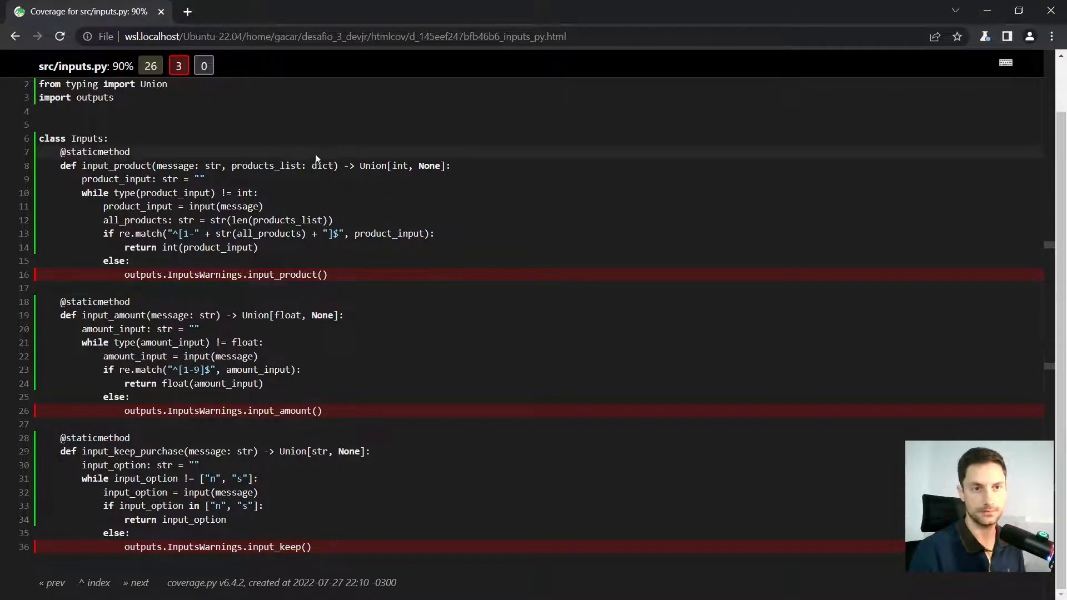
pyautogui.click(14, 36)
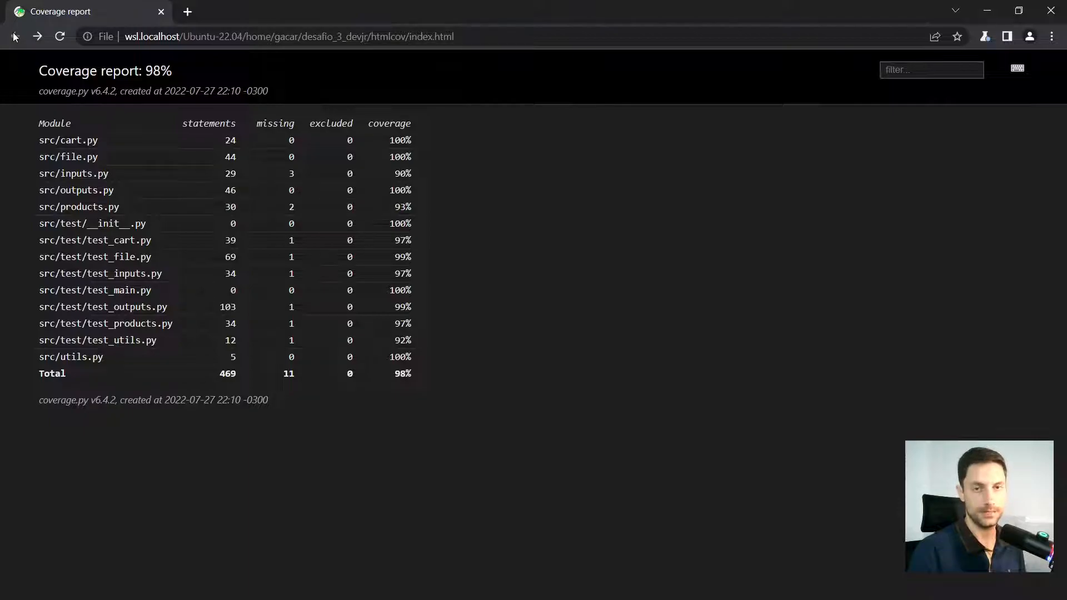
pyautogui.moveTo(531, 210)
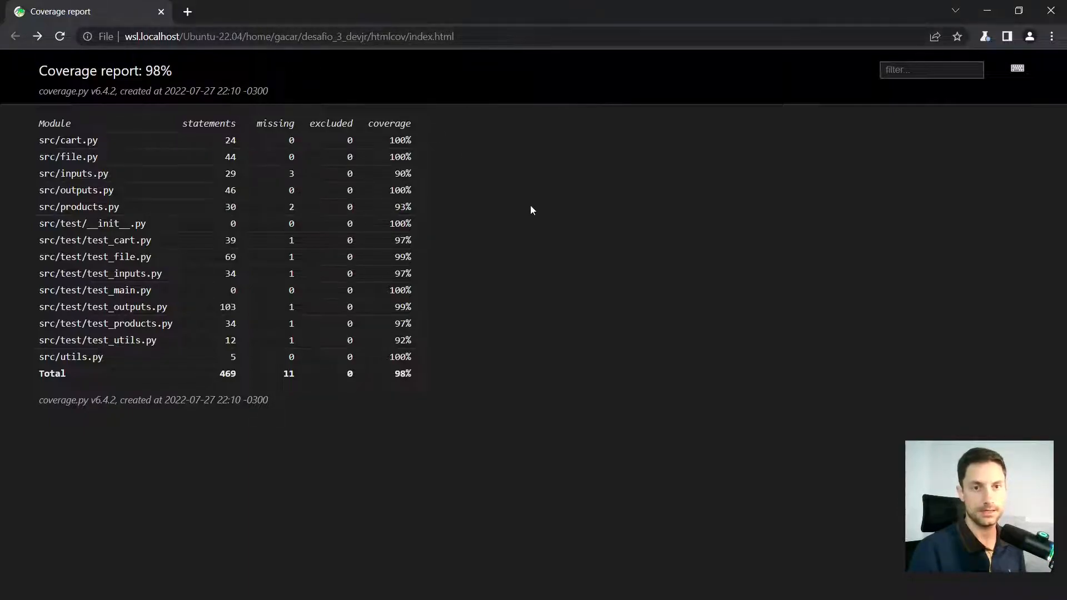
pyautogui.moveTo(533, 238)
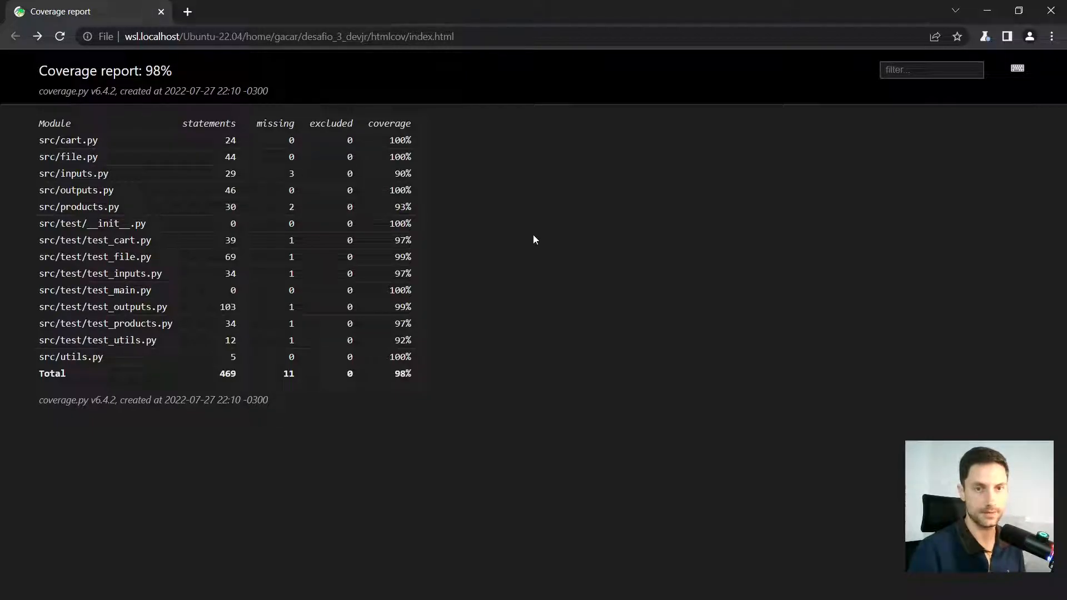
pyautogui.moveTo(441, 378)
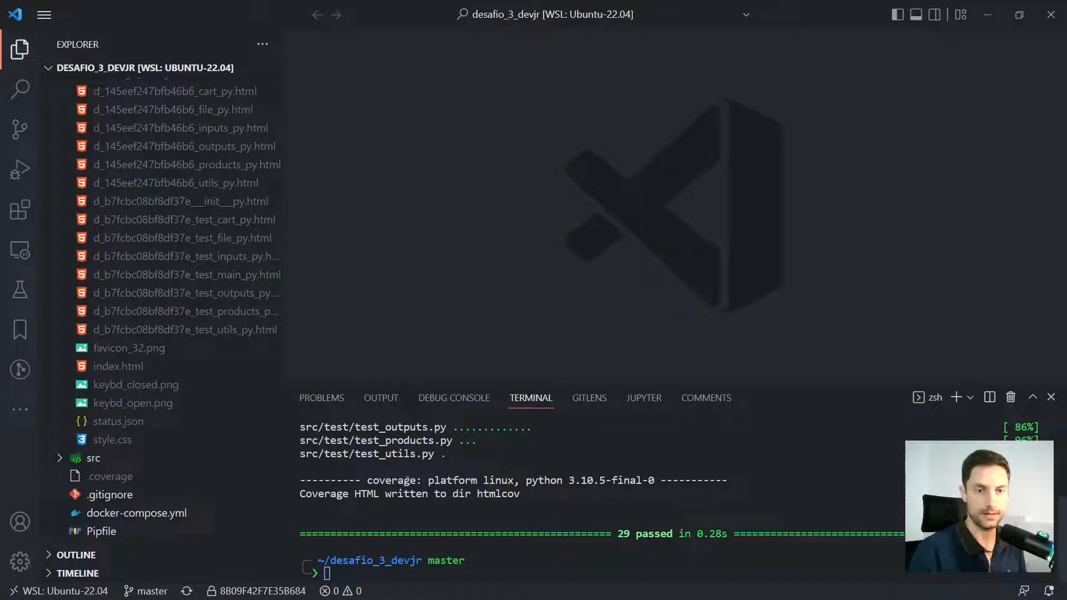
pyautogui.moveTo(801, 381)
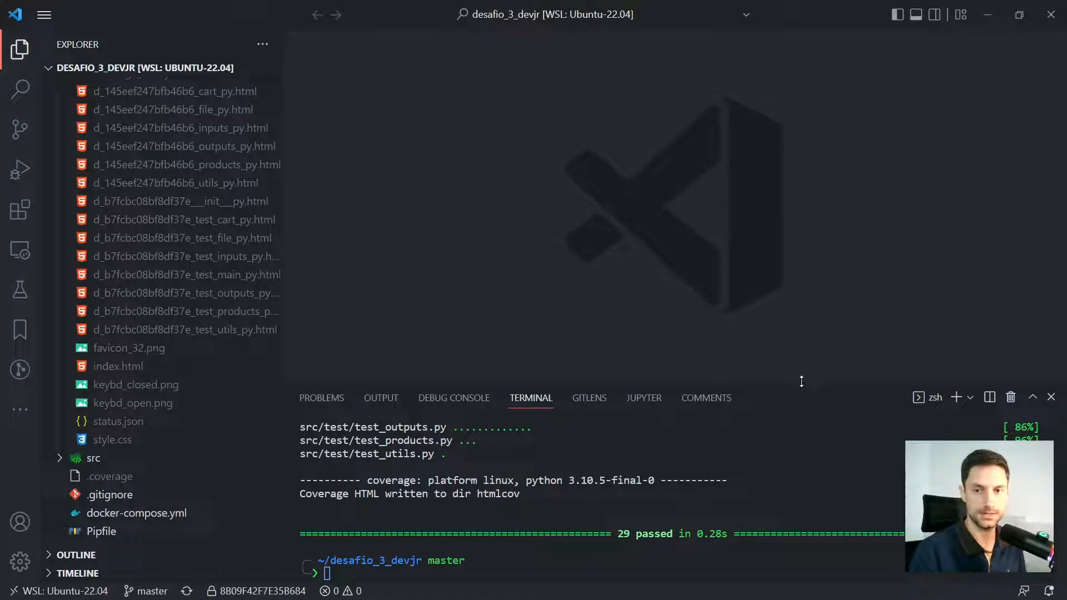